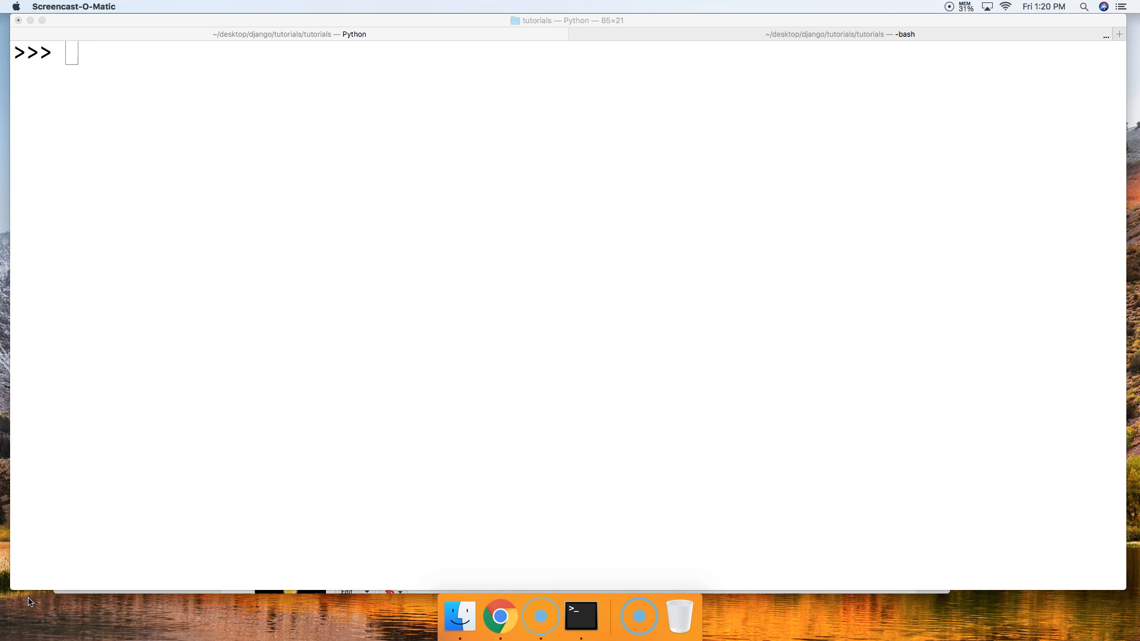
pyautogui.moveTo(135, 445)
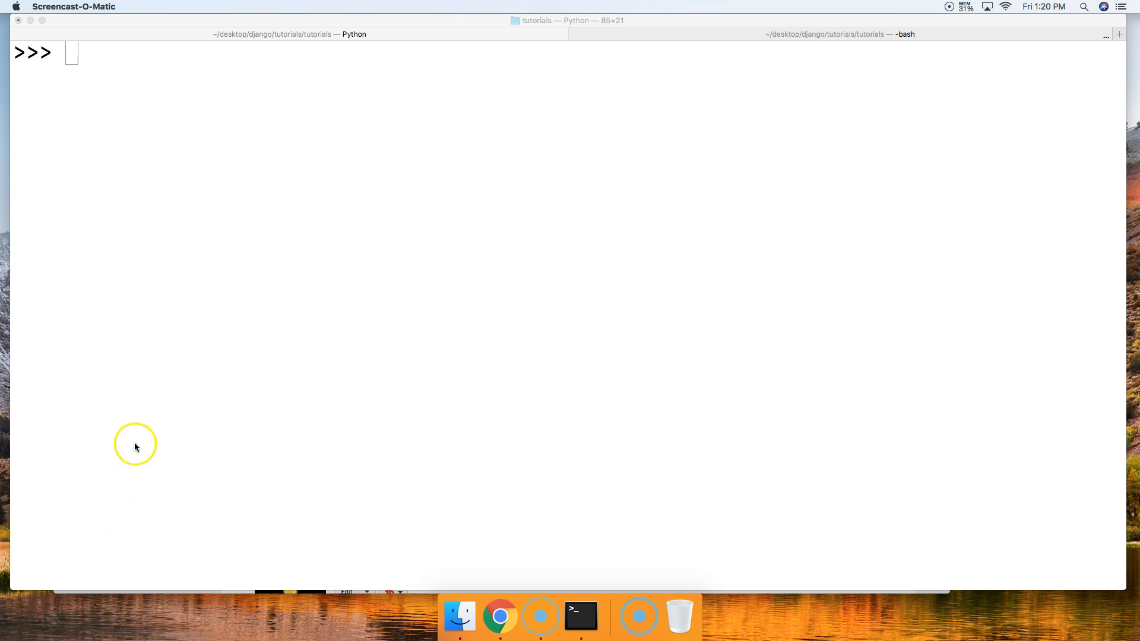
pyautogui.write('6 // 3')
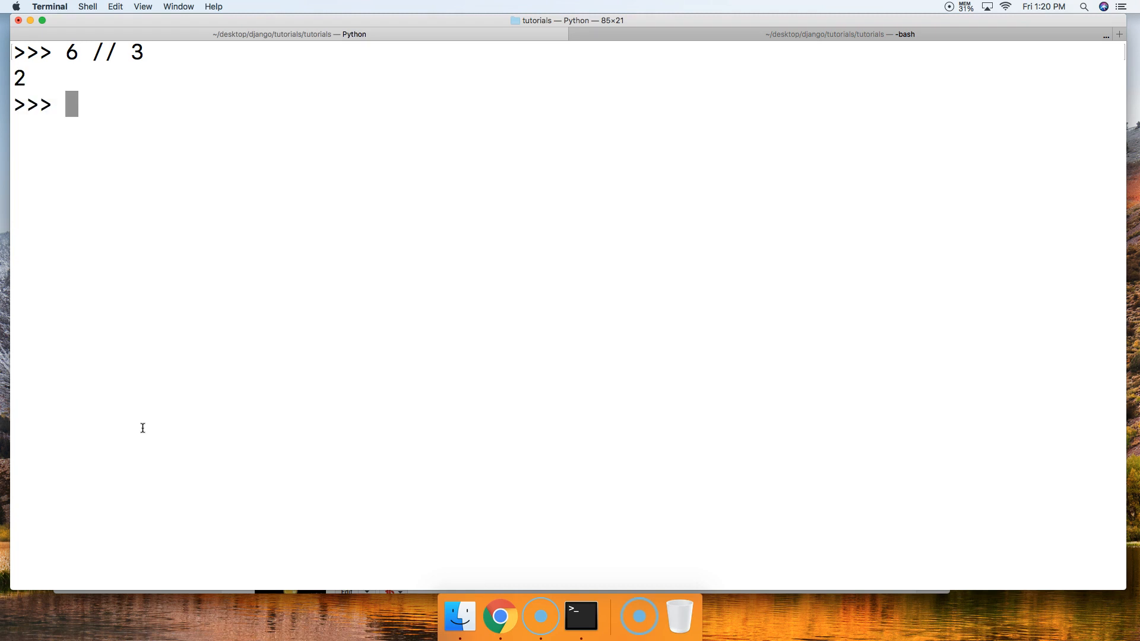
pyautogui.moveTo(83, 159)
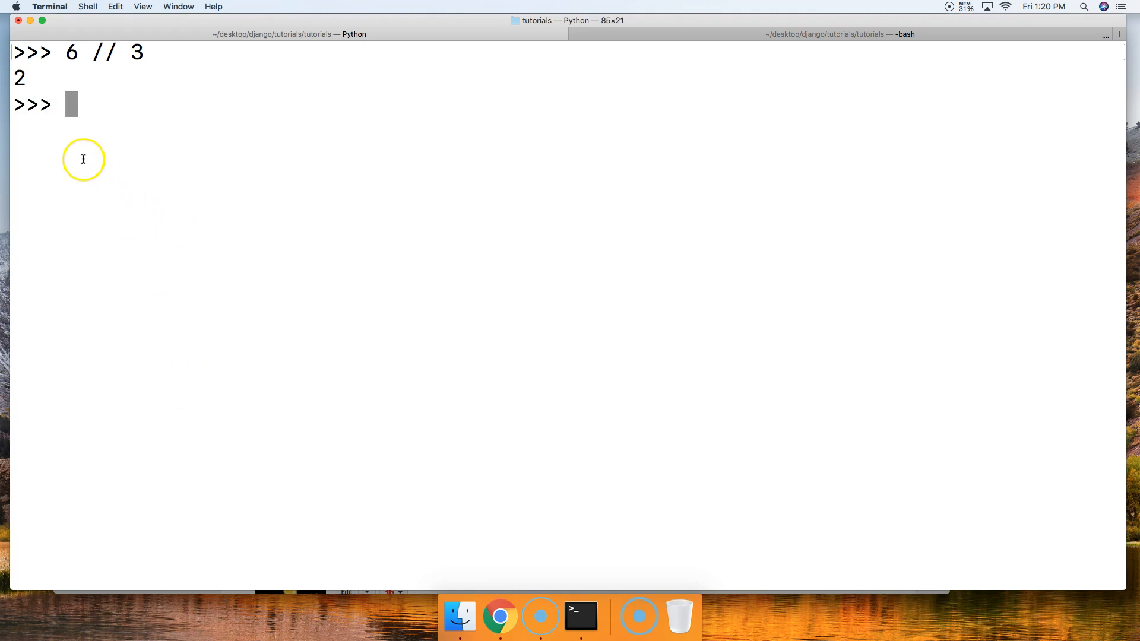
pyautogui.moveTo(30, 80)
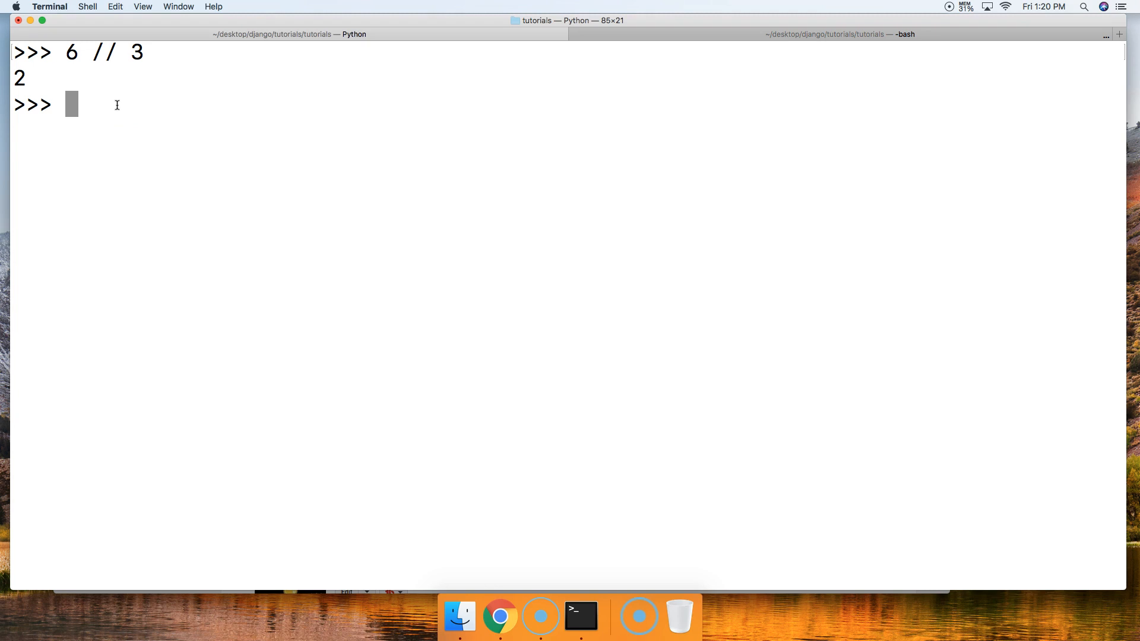
pyautogui.write('6.')
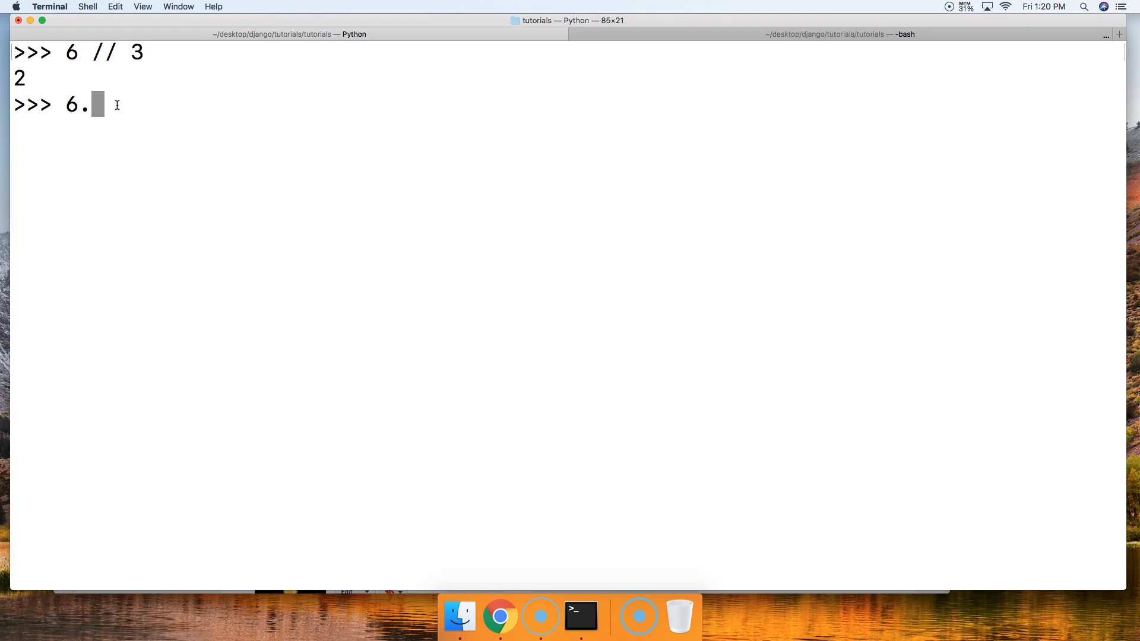
pyautogui.write('0 // 3')
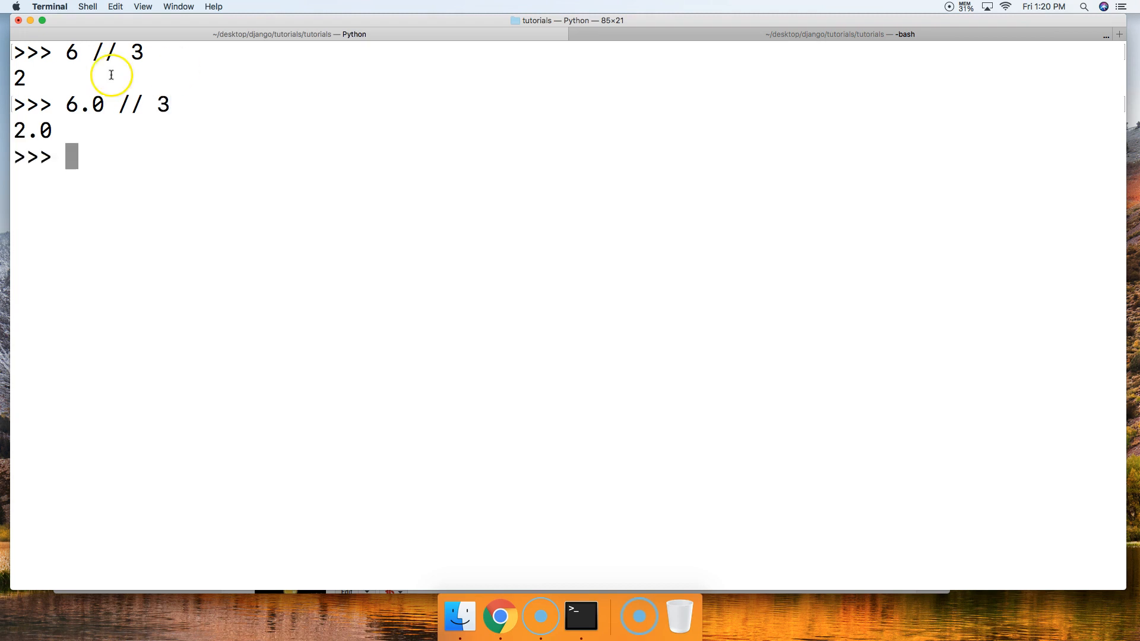
pyautogui.moveTo(164, 174)
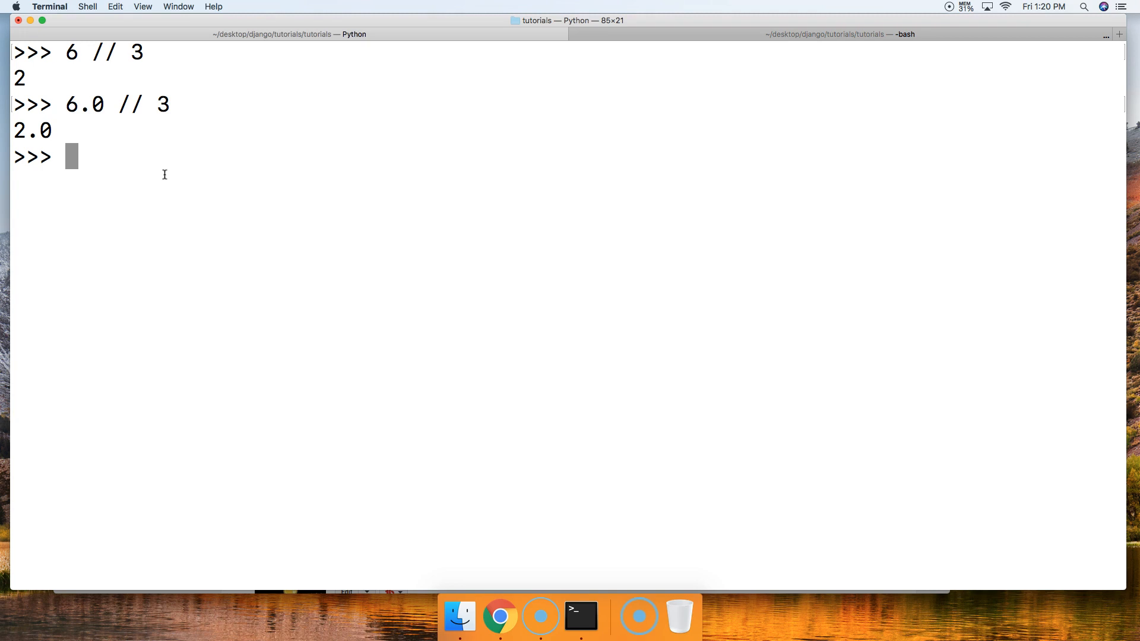
pyautogui.write('-')
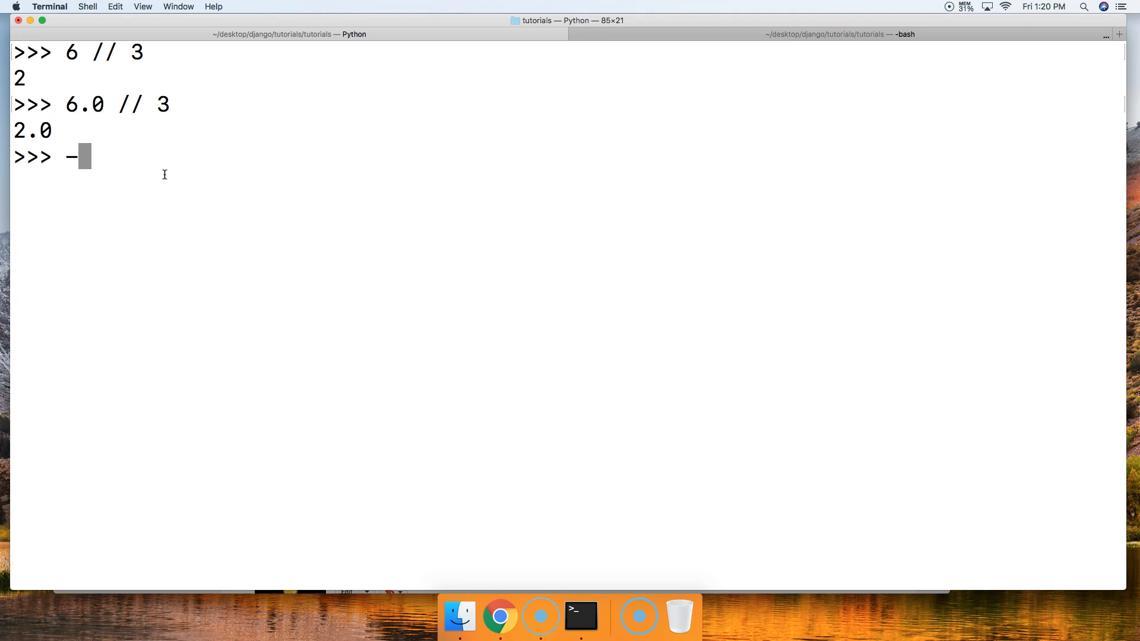
pyautogui.write('6.0 // 3')
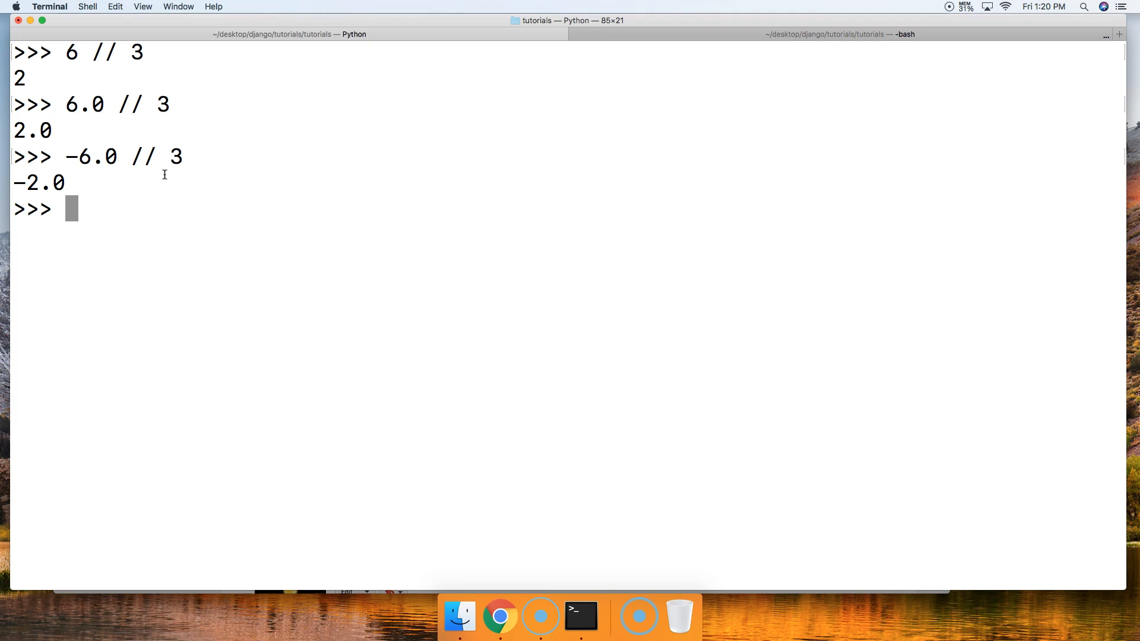
pyautogui.write('54 /')
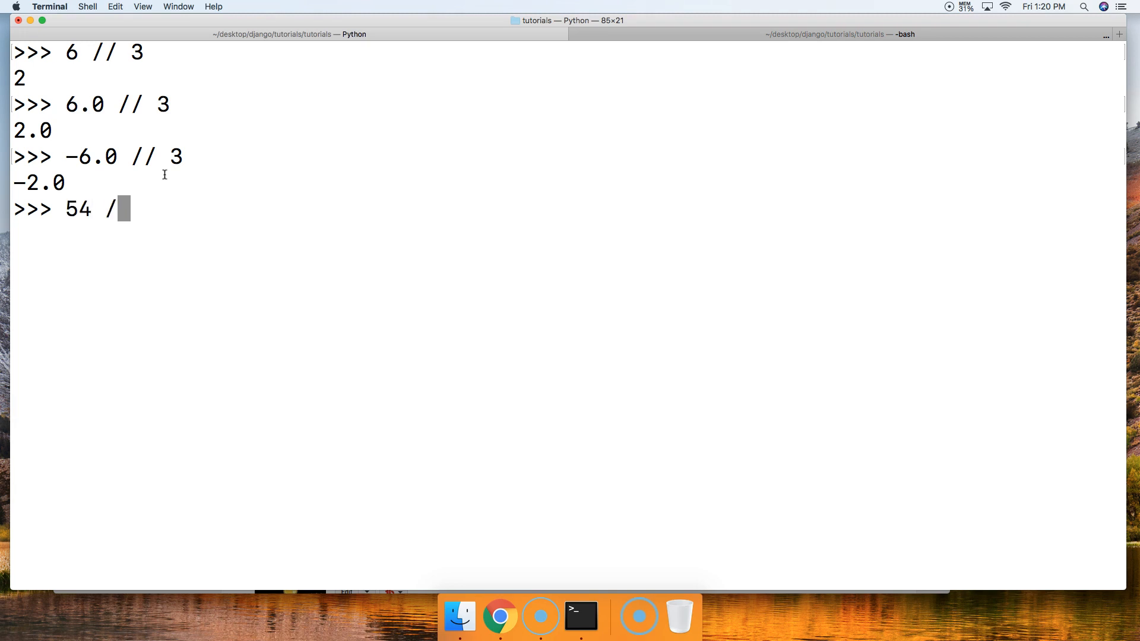
pyautogui.write('/')
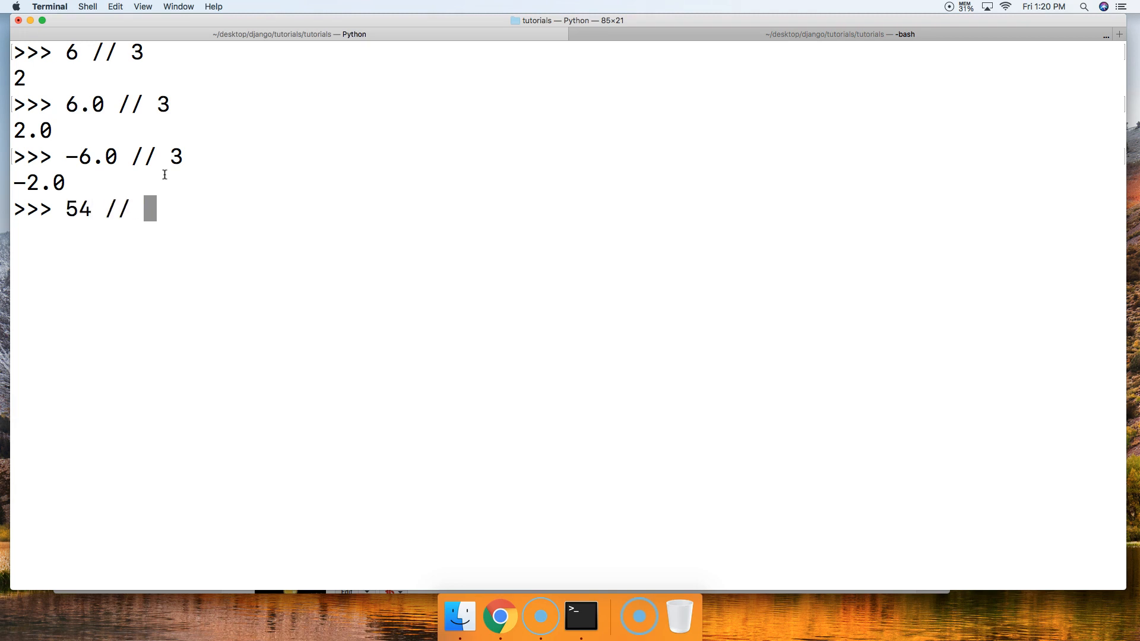